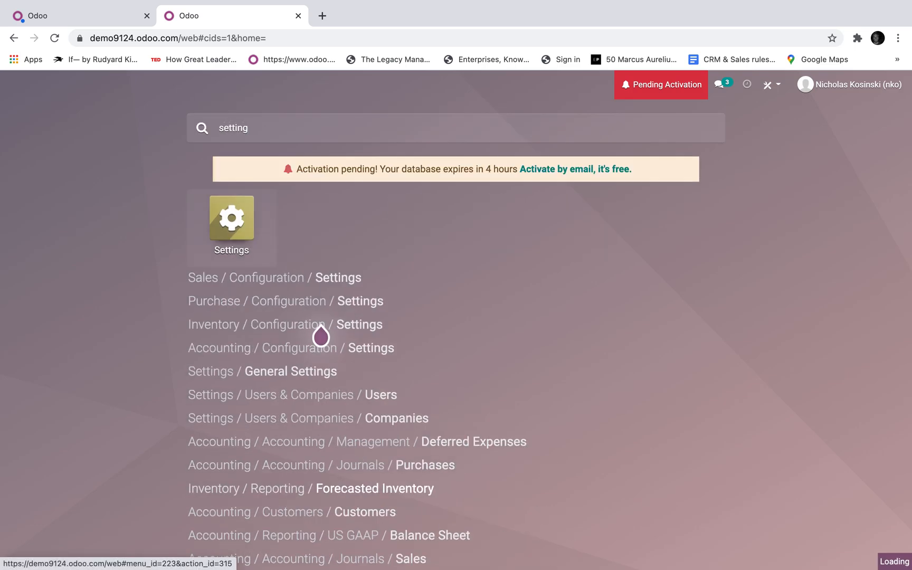
mouse_move(621, 489)
text(route)
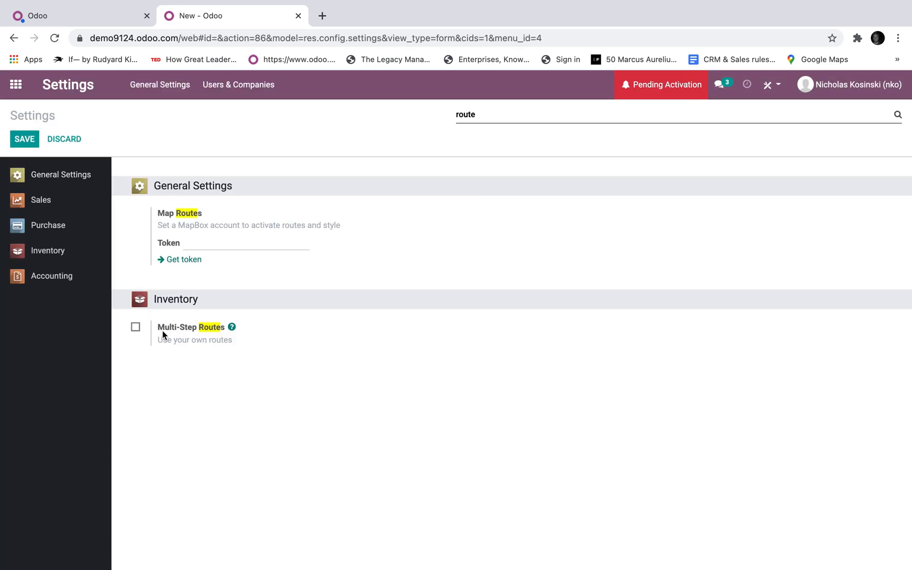
- Enable the Multi-Step Routes inventory setting and save it
click(135, 327)
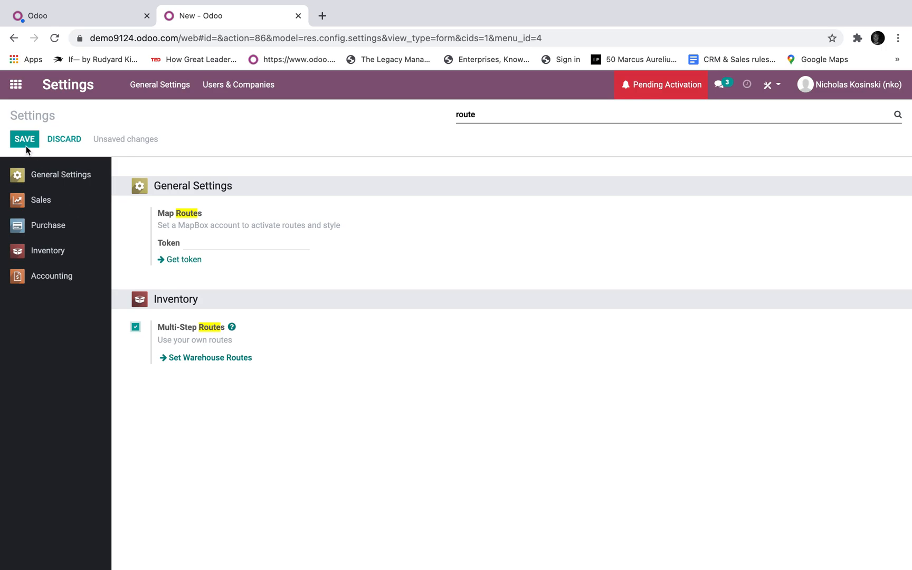
click(24, 139)
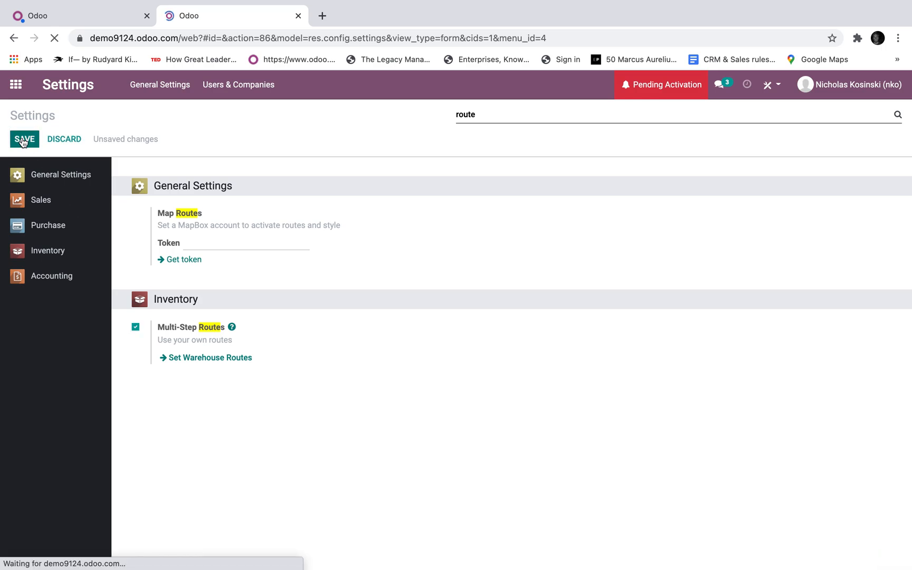
click(25, 139)
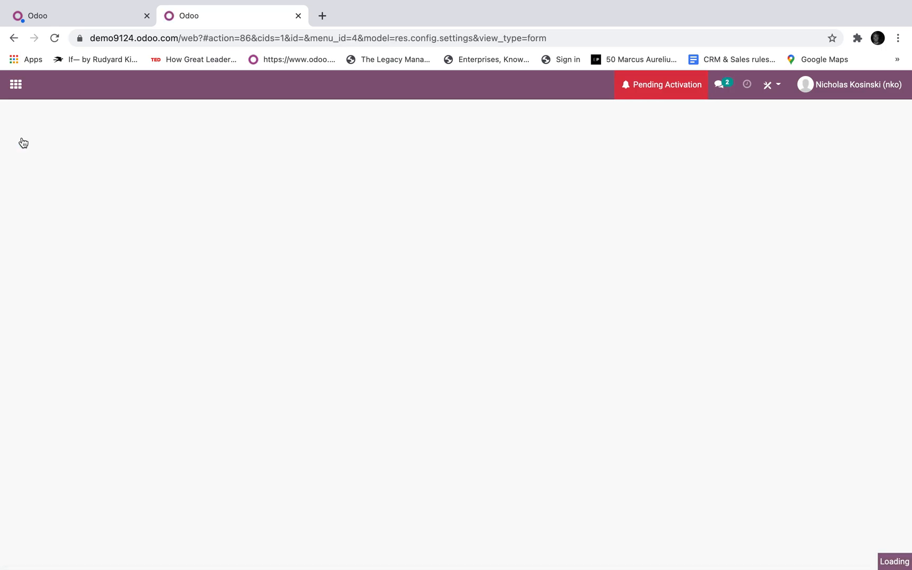
- Return to the Odoo home menu
click(16, 84)
text(r)
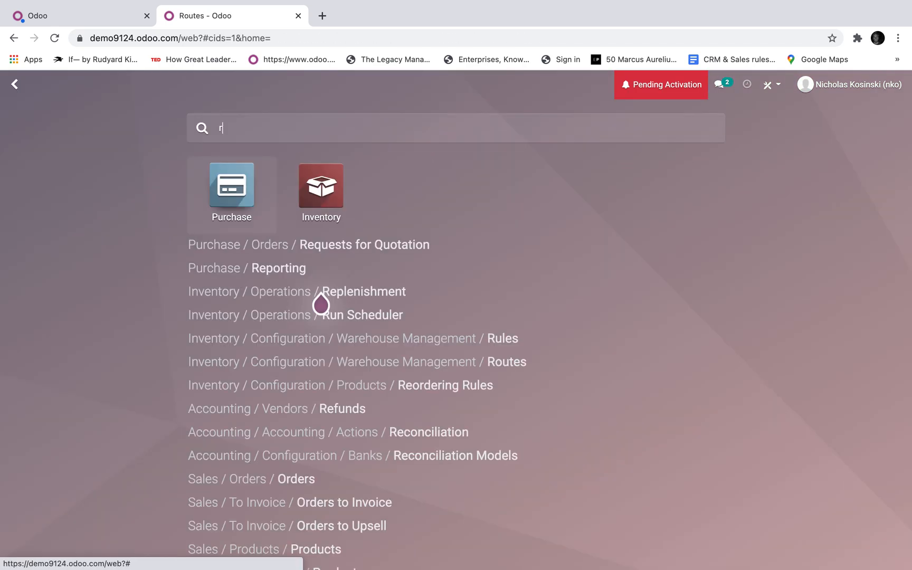
- Open Inventory > Configuration > Routes and show its Filters dropdown
text(outes)
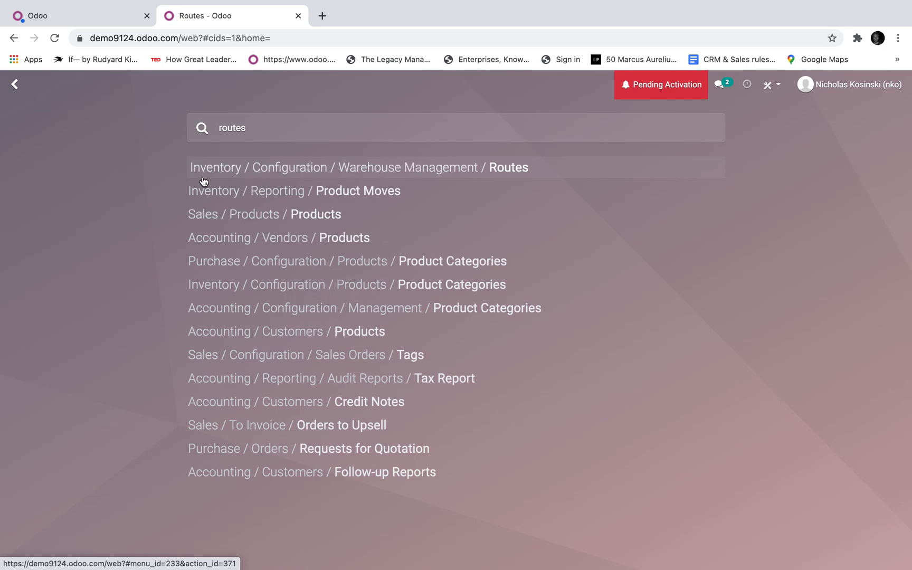
mouse_move(519, 178)
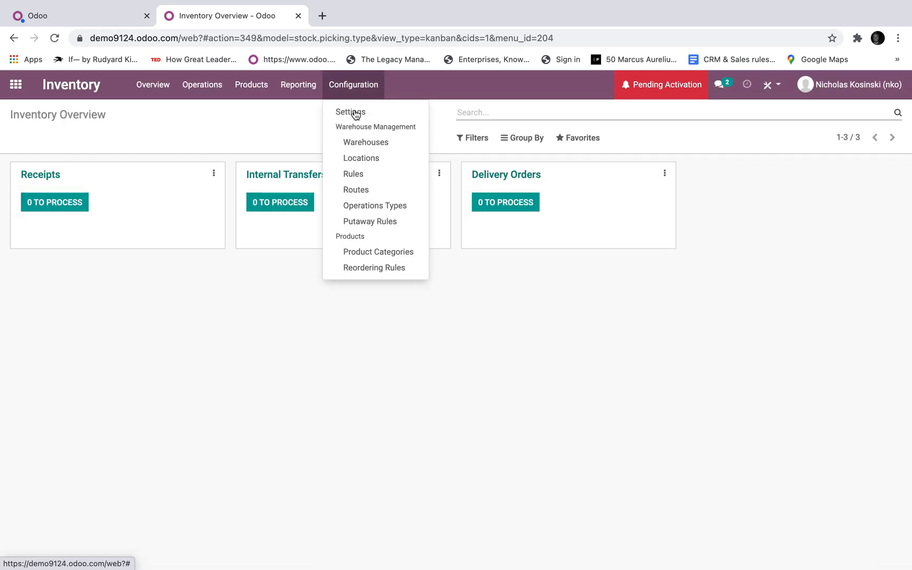
click(355, 190)
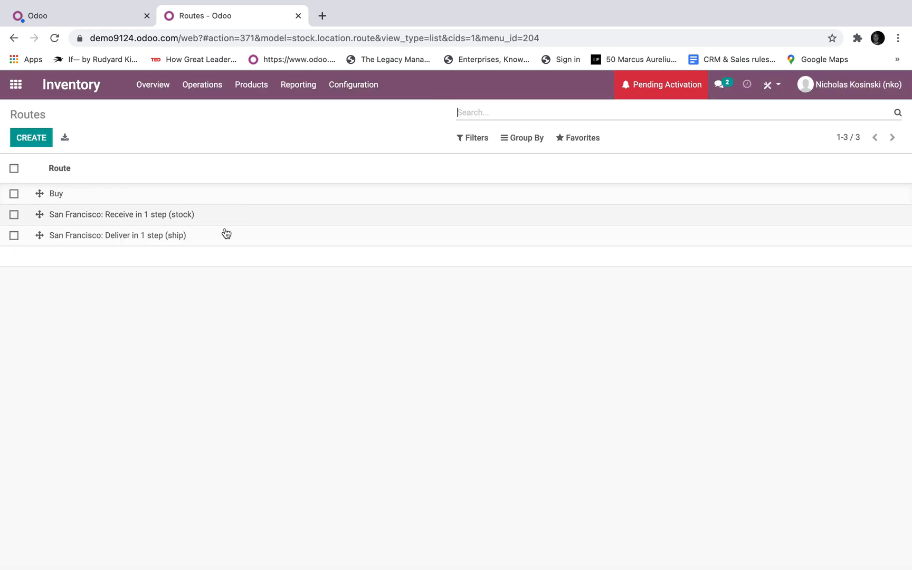
click(474, 139)
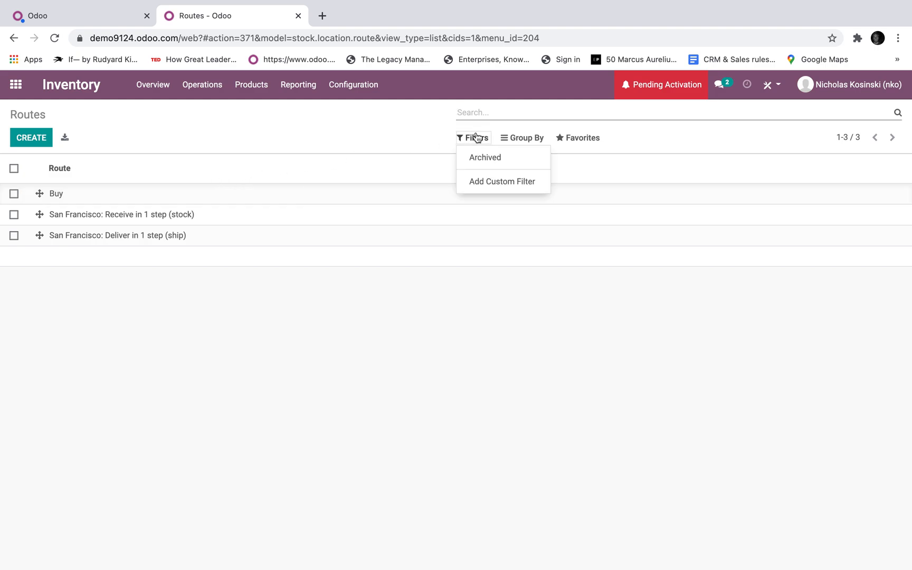
- Filter archived routes and unarchive the Replenish on Order (MTO) route
click(484, 157)
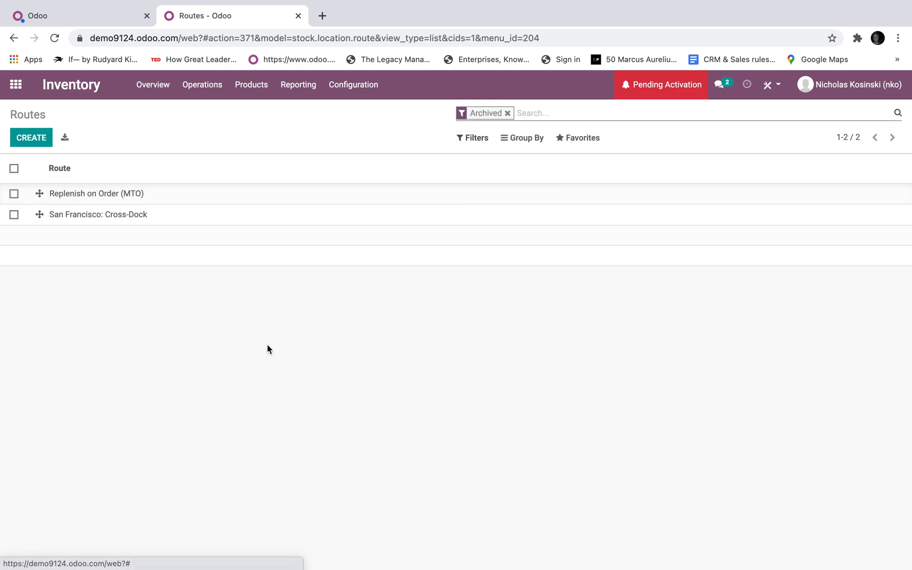
click(14, 193)
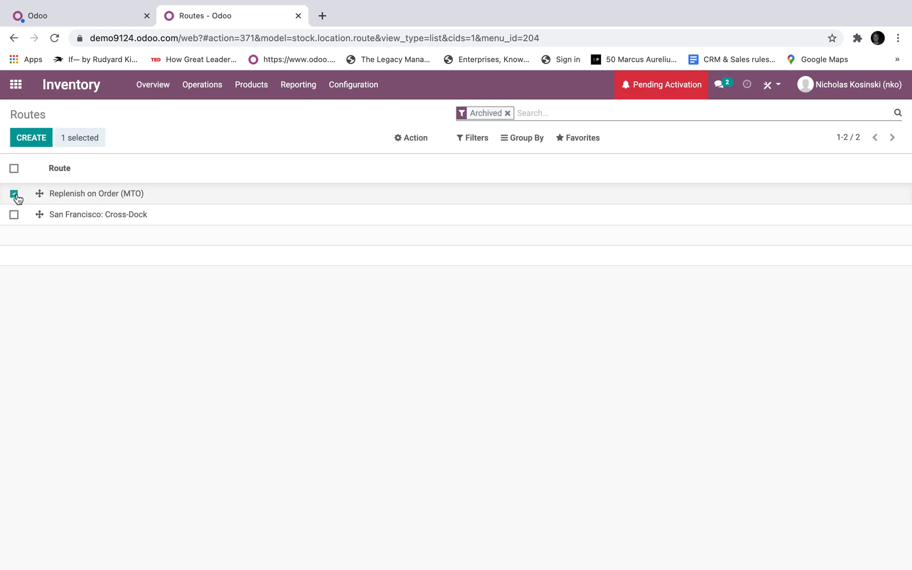
click(414, 138)
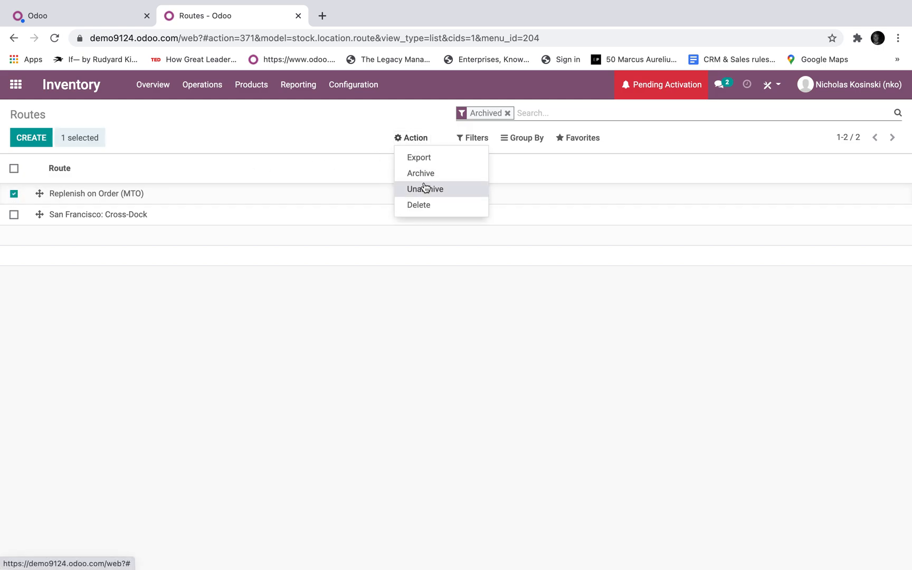
click(424, 189)
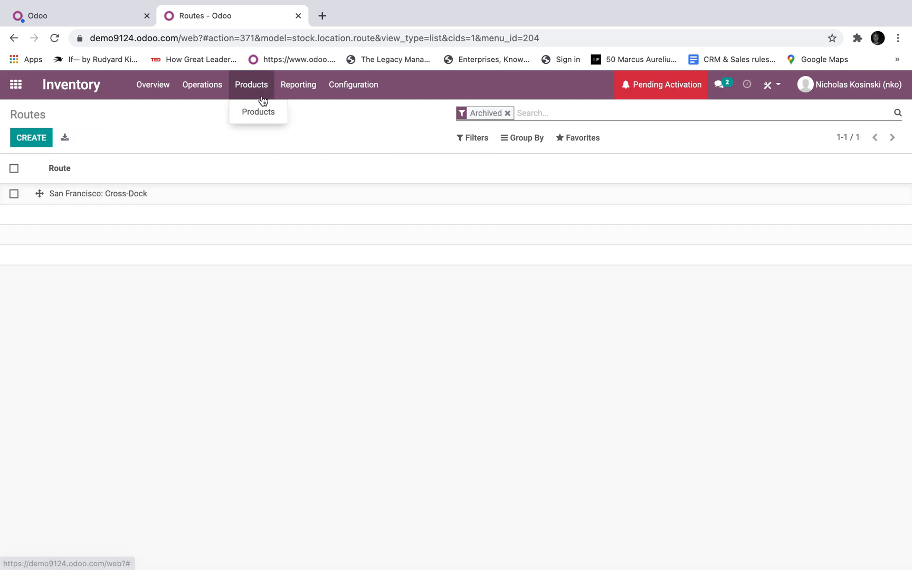
- Create a new product with the Replenish on Order (MTO) route ticked
click(258, 112)
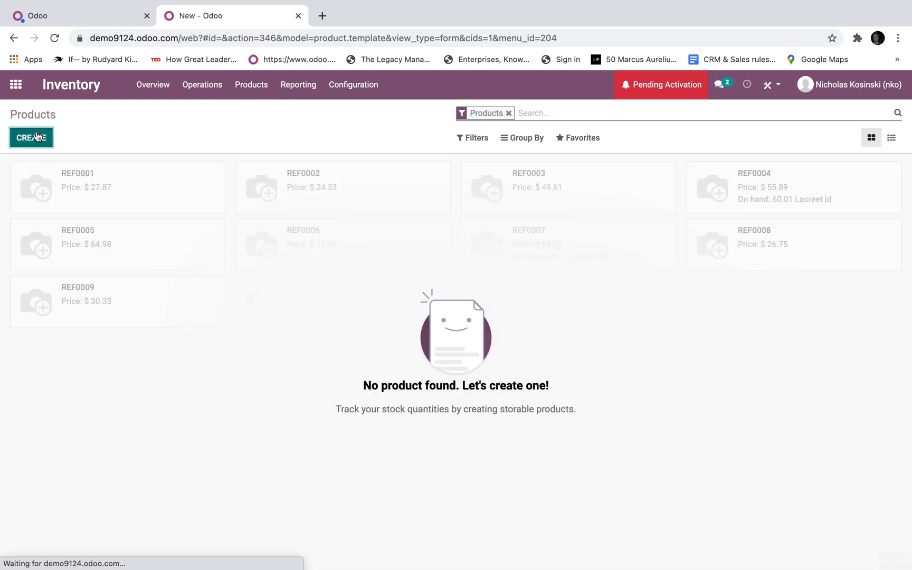
click(31, 138)
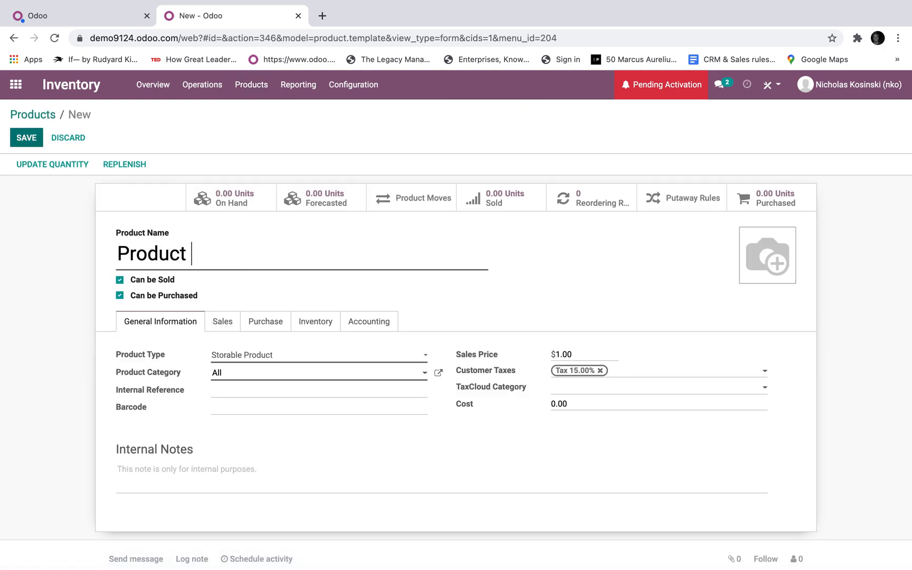
click(316, 321)
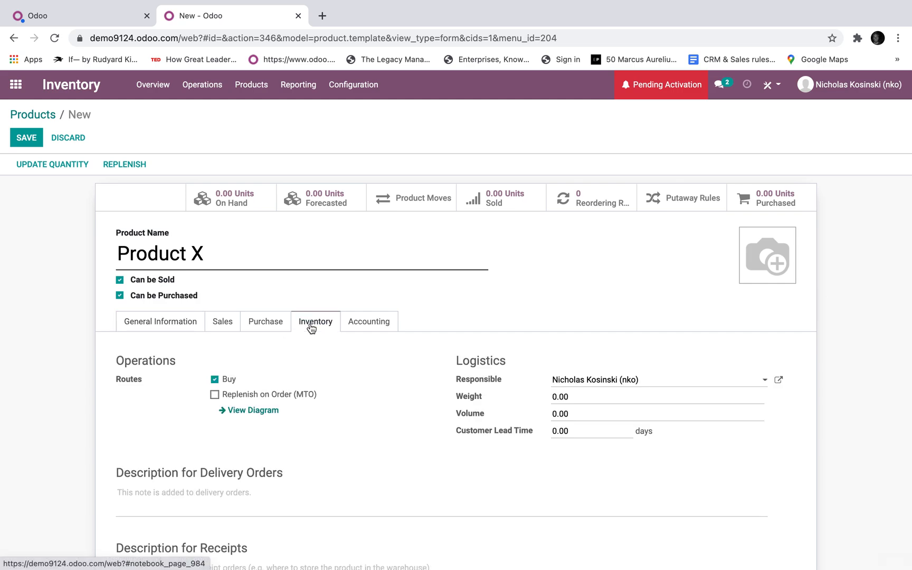
click(214, 395)
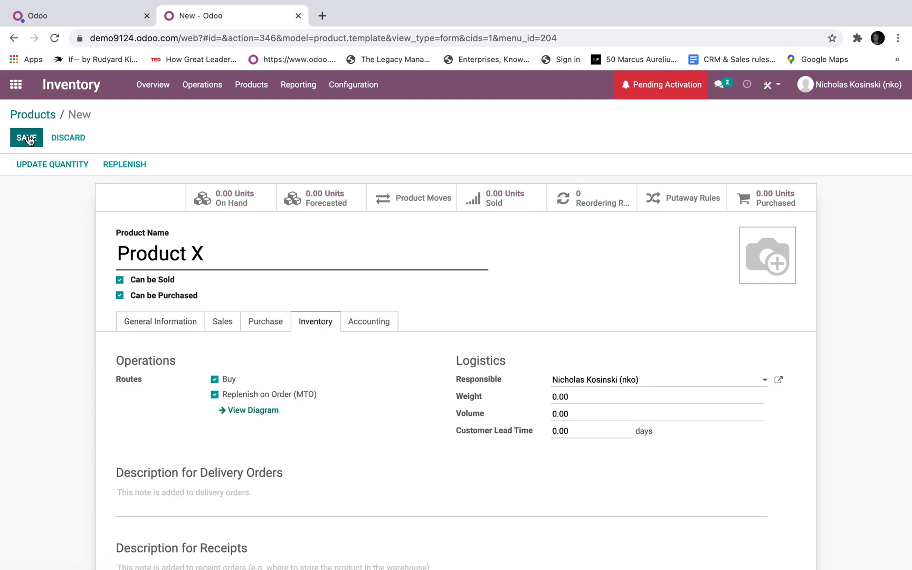
- Add a purchase vendor line creating Vendor X as the product's supplier
click(265, 321)
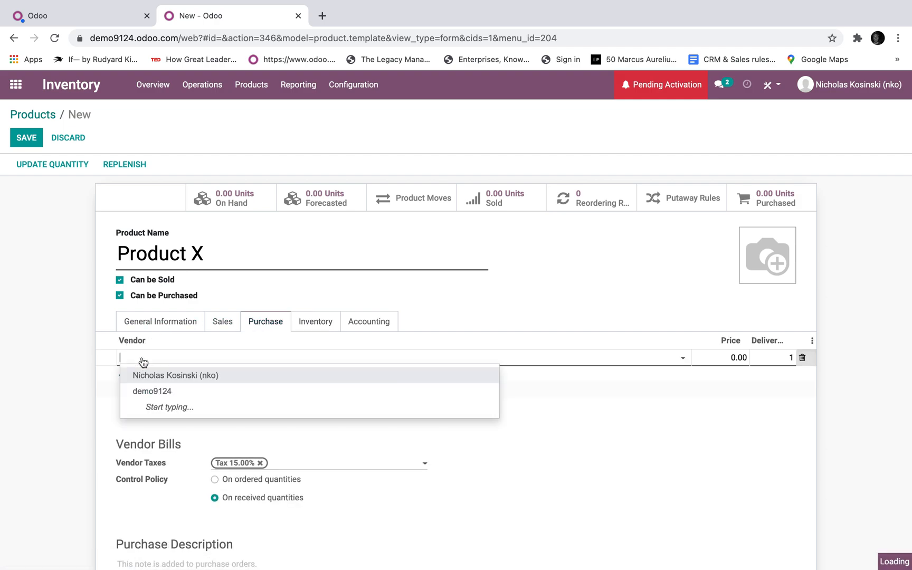
text(Vendor X)
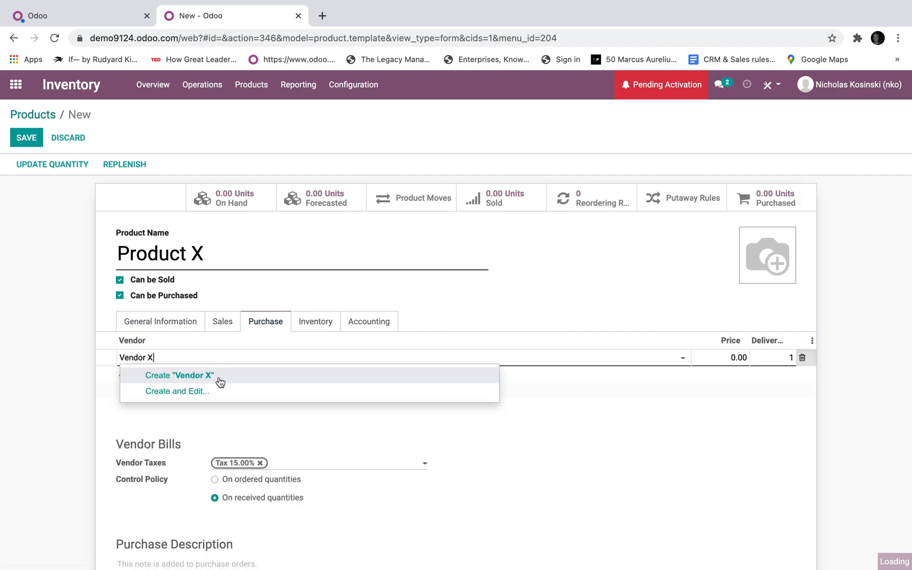
click(179, 374)
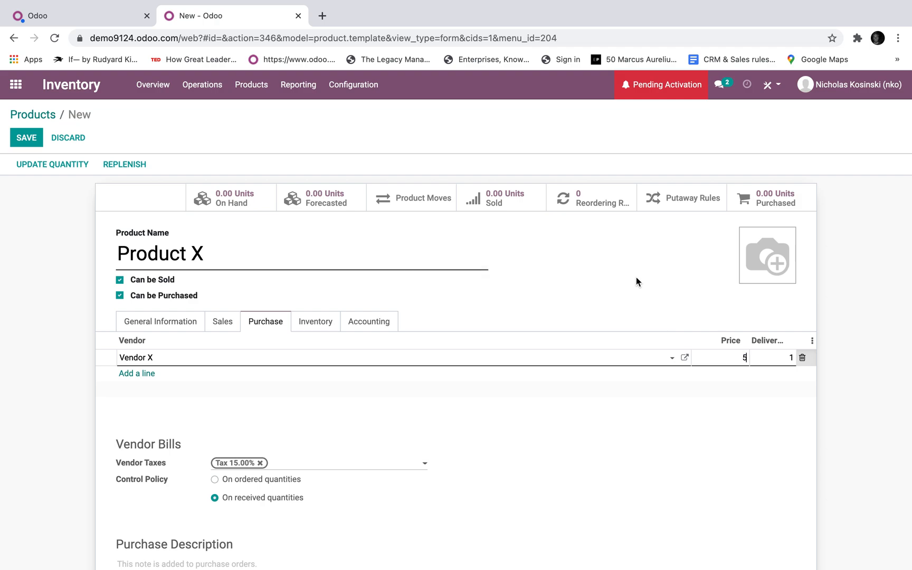
click(25, 138)
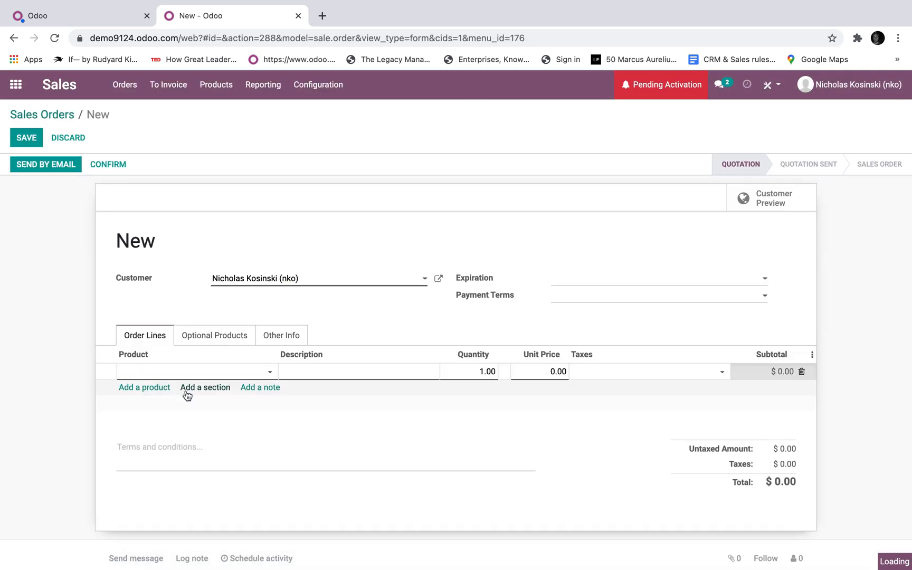
- Save and confirm the Product X quotation as S00001 and view its generated purchase P00001
click(27, 137)
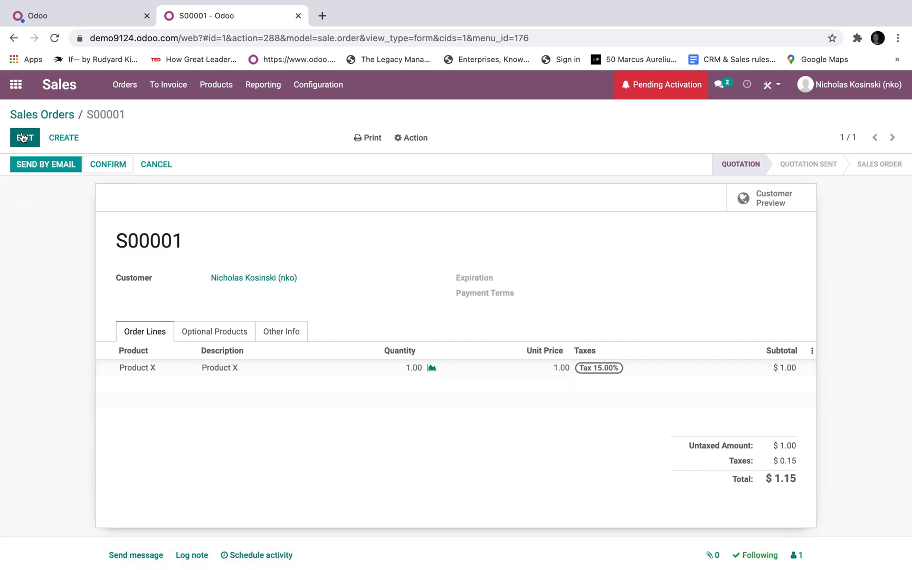
click(107, 163)
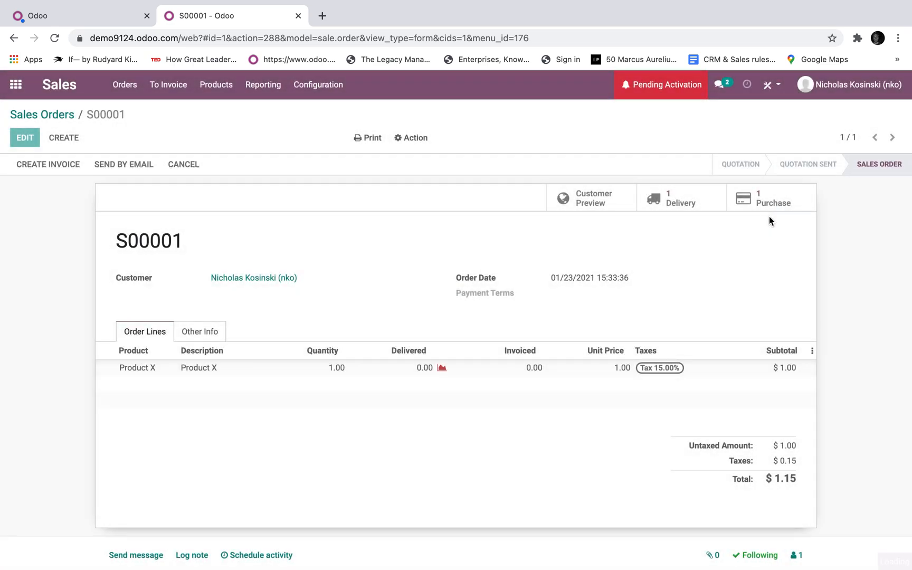
click(771, 201)
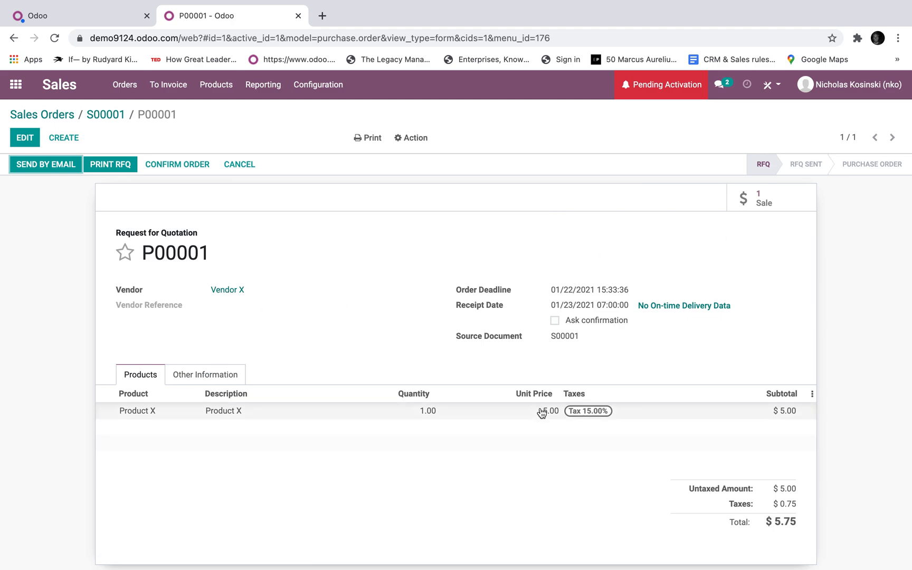
click(16, 85)
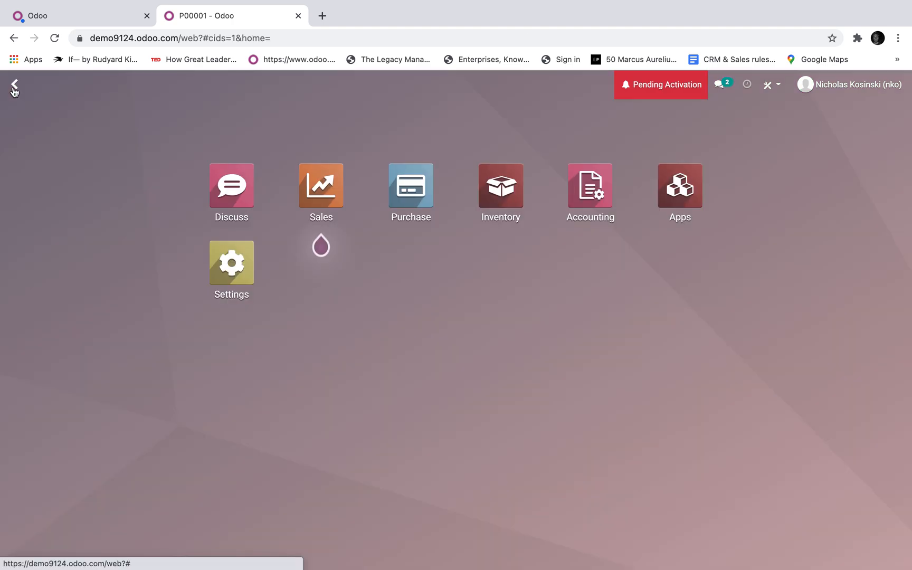